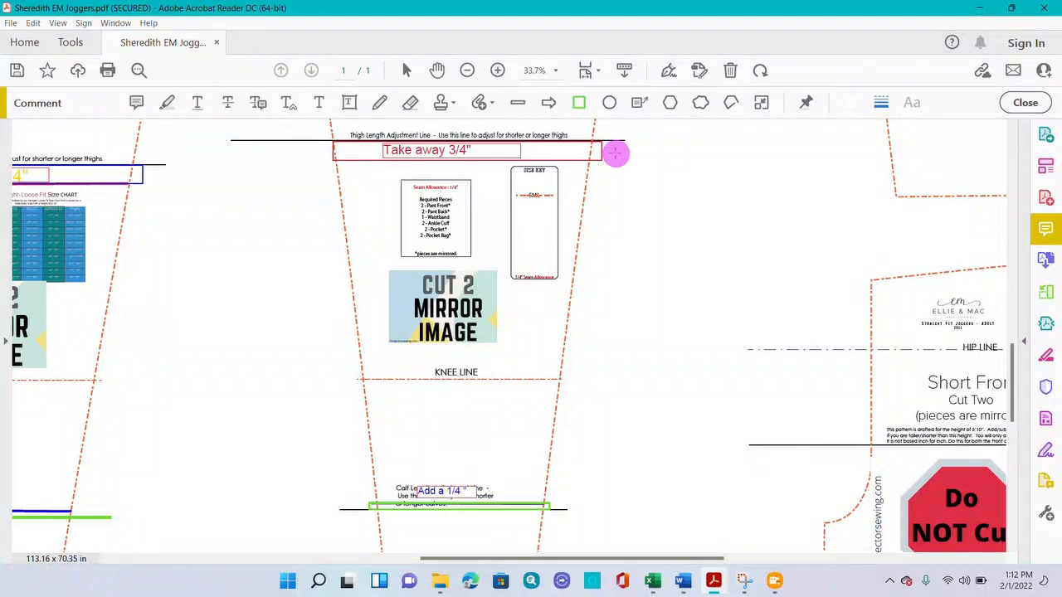
# Draw a green-outlined, unfilled rectangle beside the 'Take away 3/4"' thigh adjustment note.
pyautogui.moveTo(614, 150); pyautogui.dragTo(724, 174)
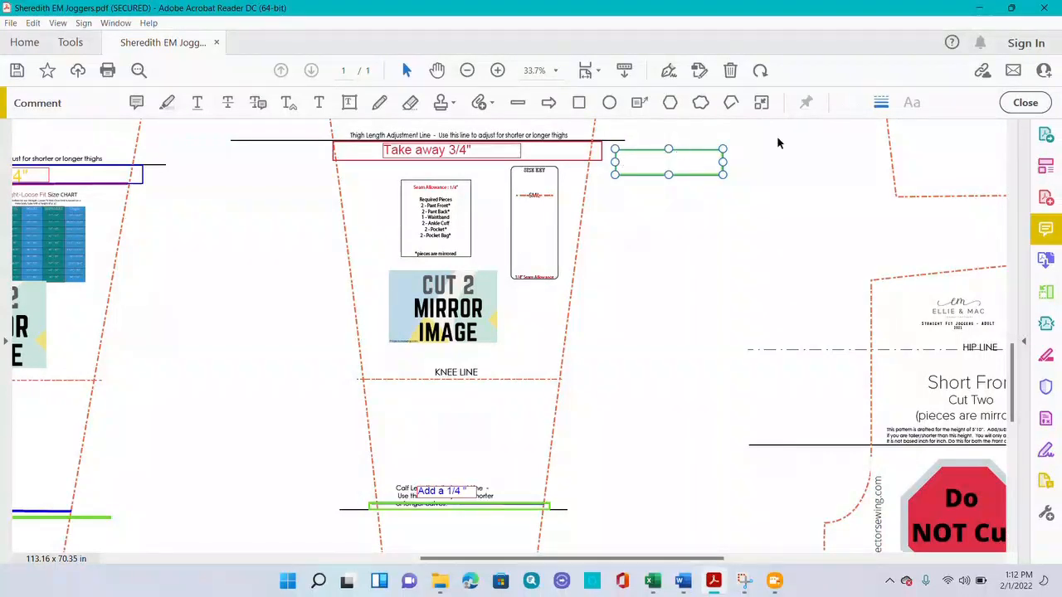
pyautogui.click(880, 102)
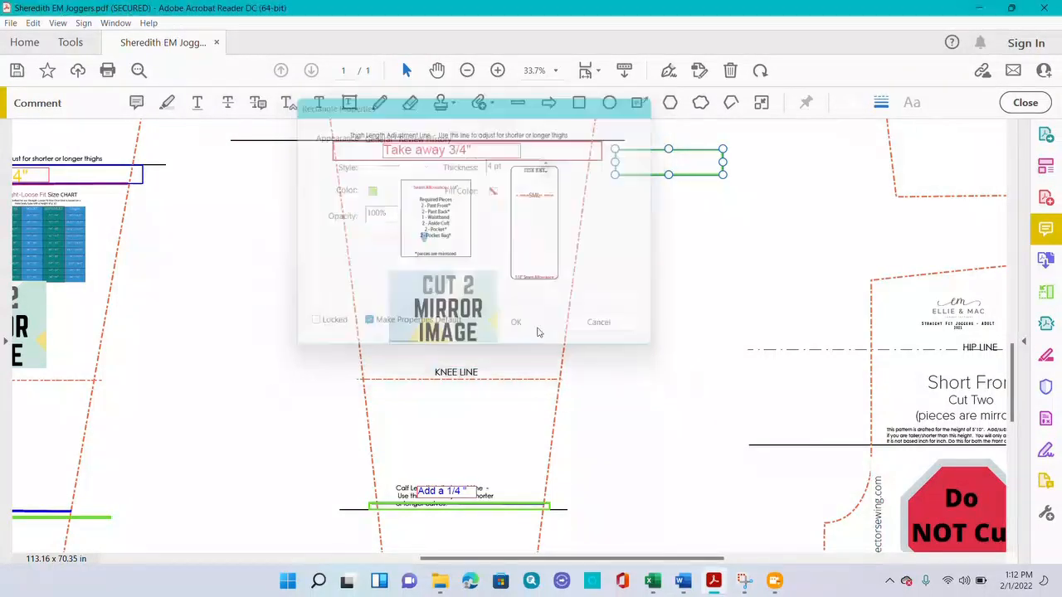
pyautogui.click(516, 322)
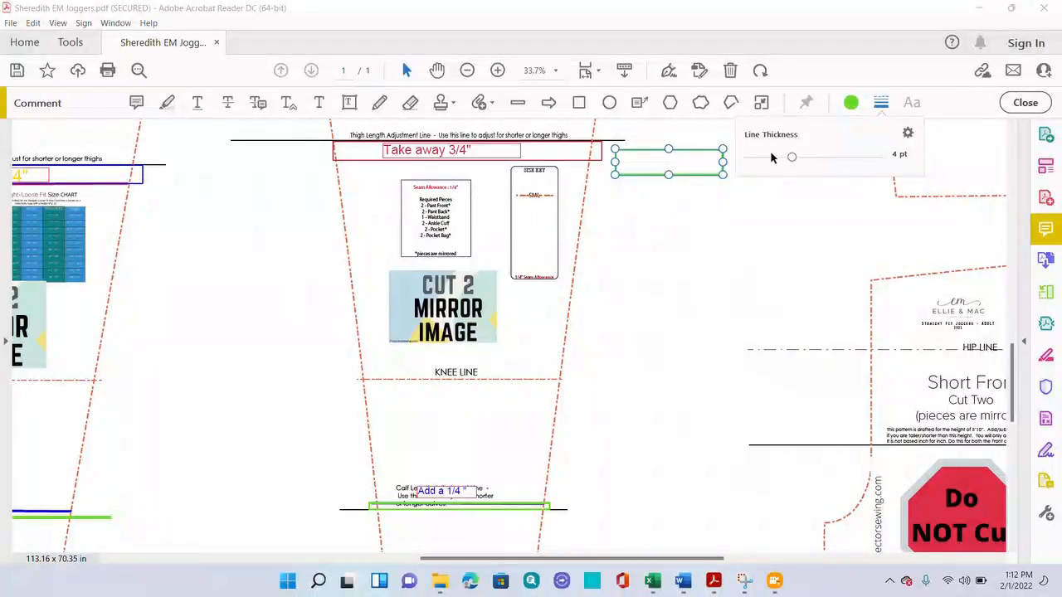
pyautogui.moveTo(764, 208)
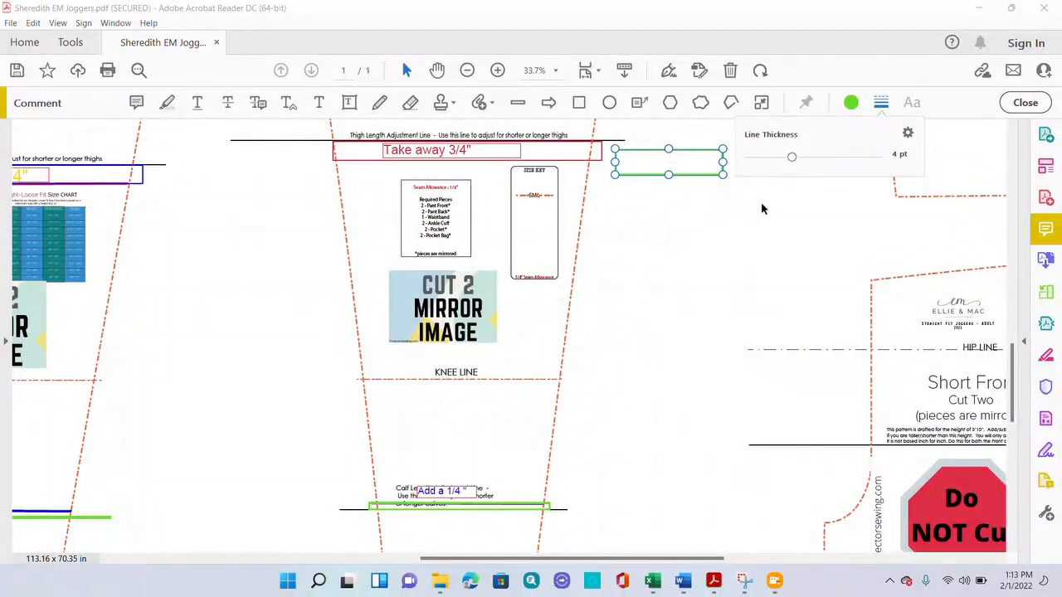